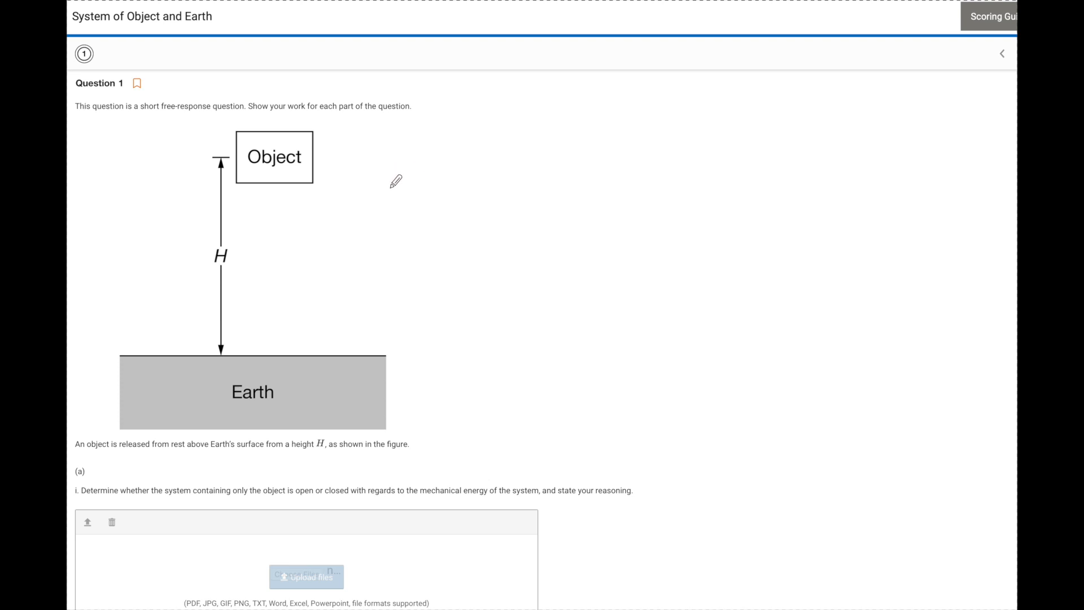
{"action": "mouse_move", "coordinate": [403, 171]}
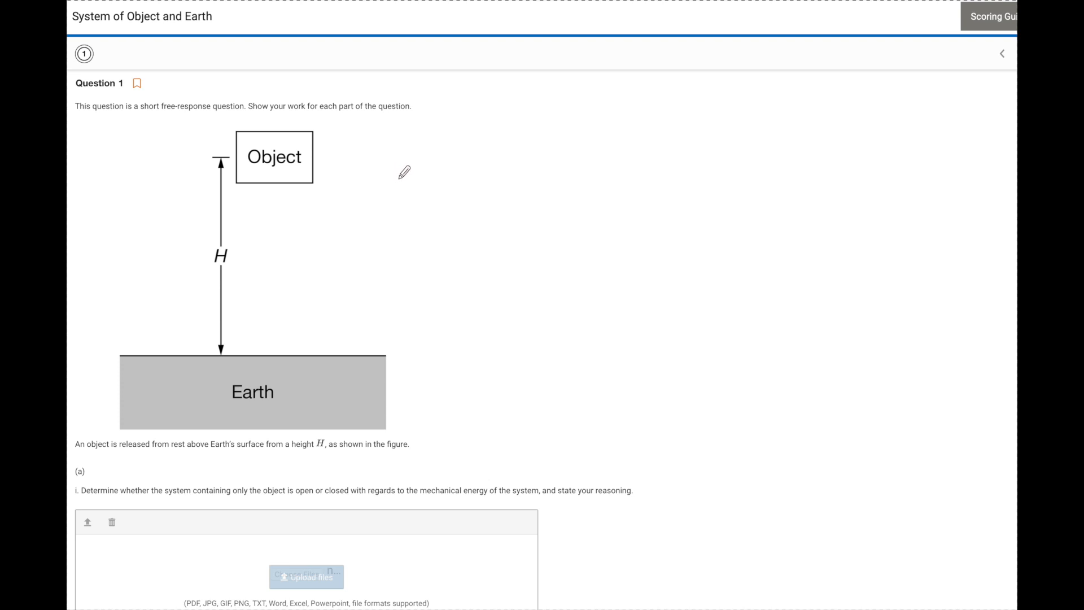
{"action": "mouse_move", "coordinate": [463, 223]}
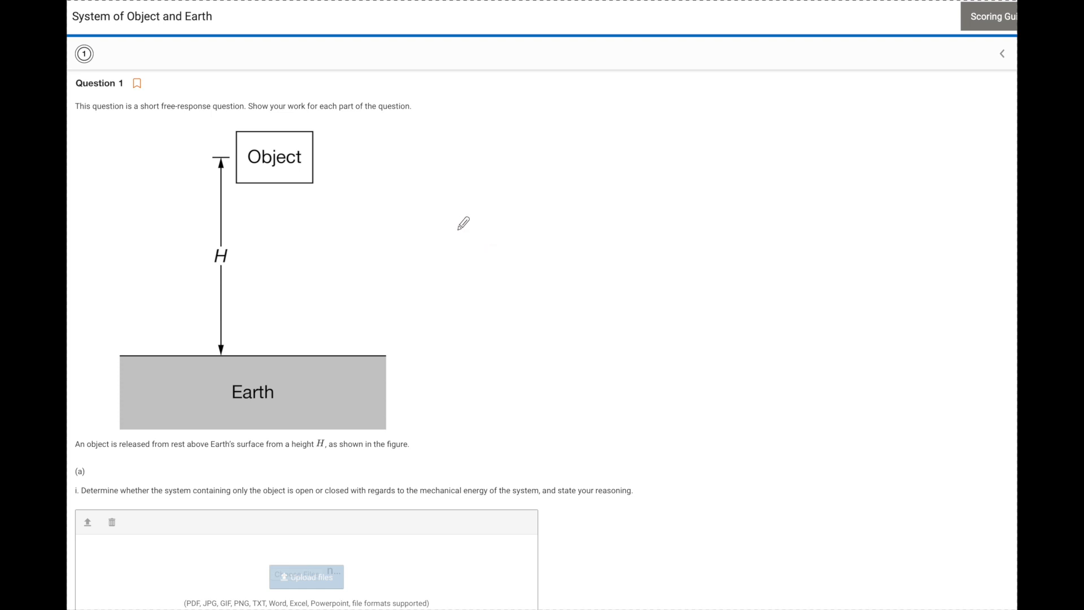
{"action": "mouse_move", "coordinate": [374, 150]}
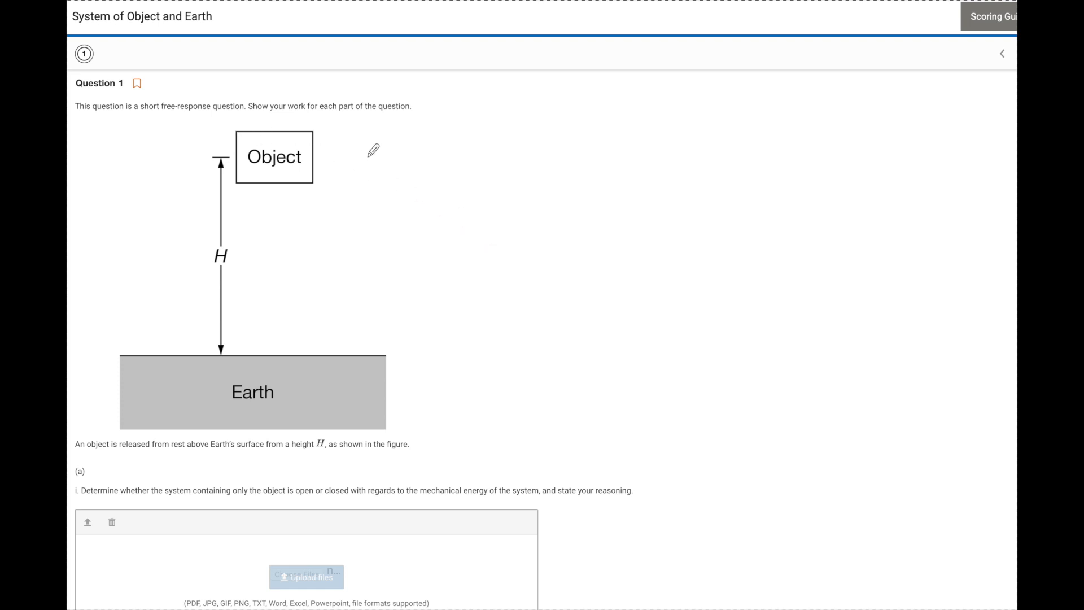
{"action": "mouse_move", "coordinate": [271, 261]}
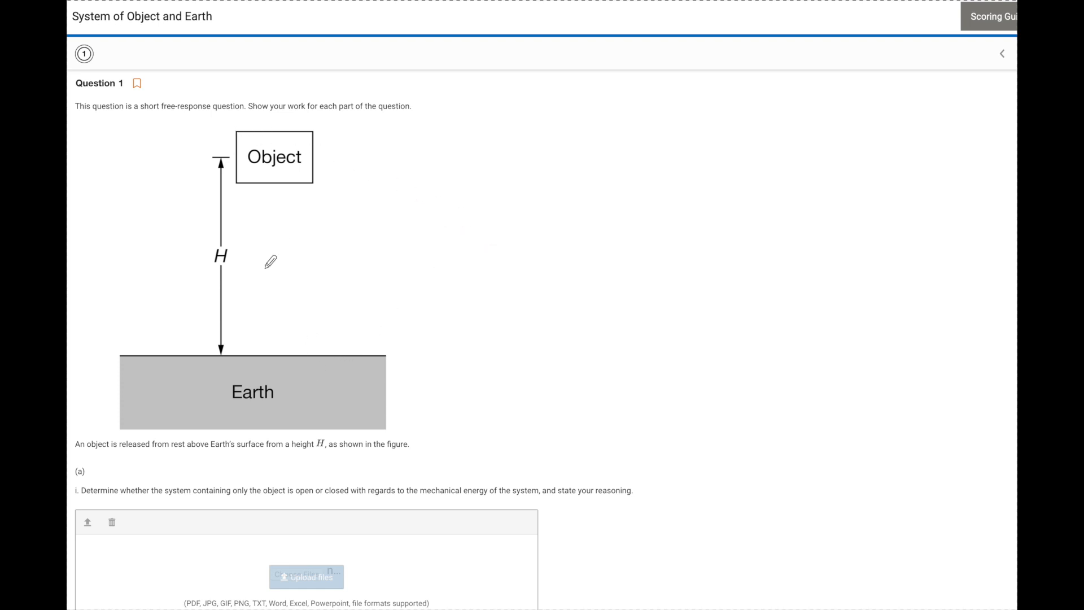
{"action": "mouse_move", "coordinate": [260, 256]}
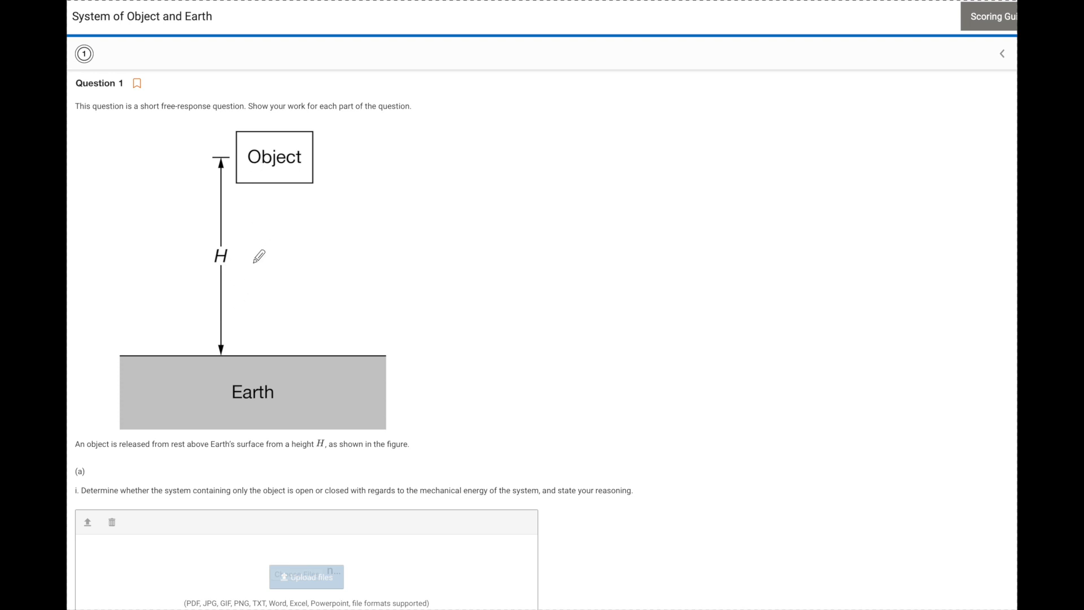
{"action": "mouse_move", "coordinate": [362, 231]}
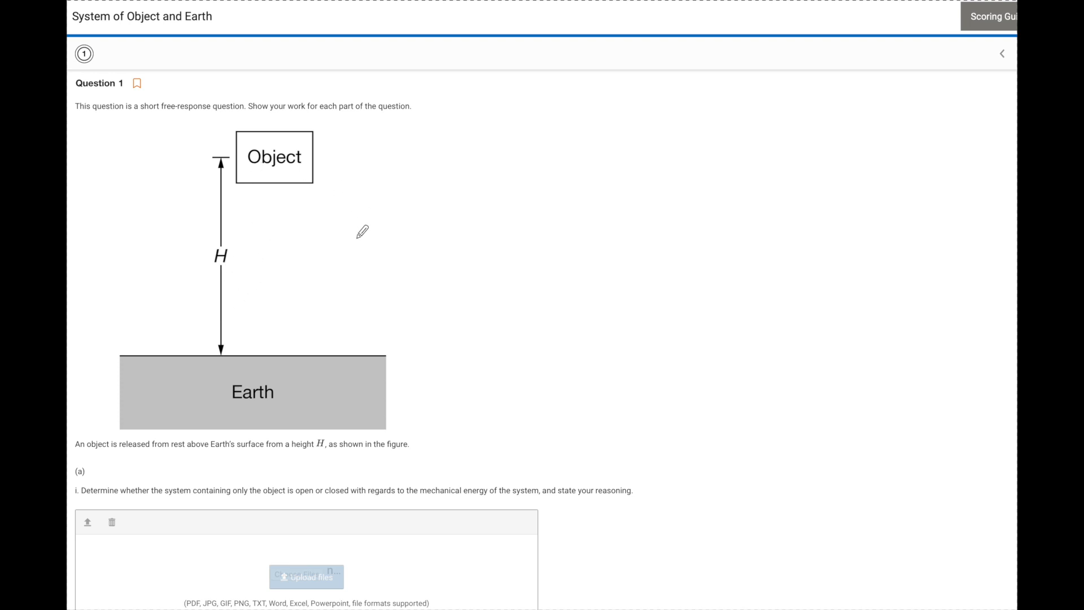
{"action": "mouse_move", "coordinate": [366, 242]}
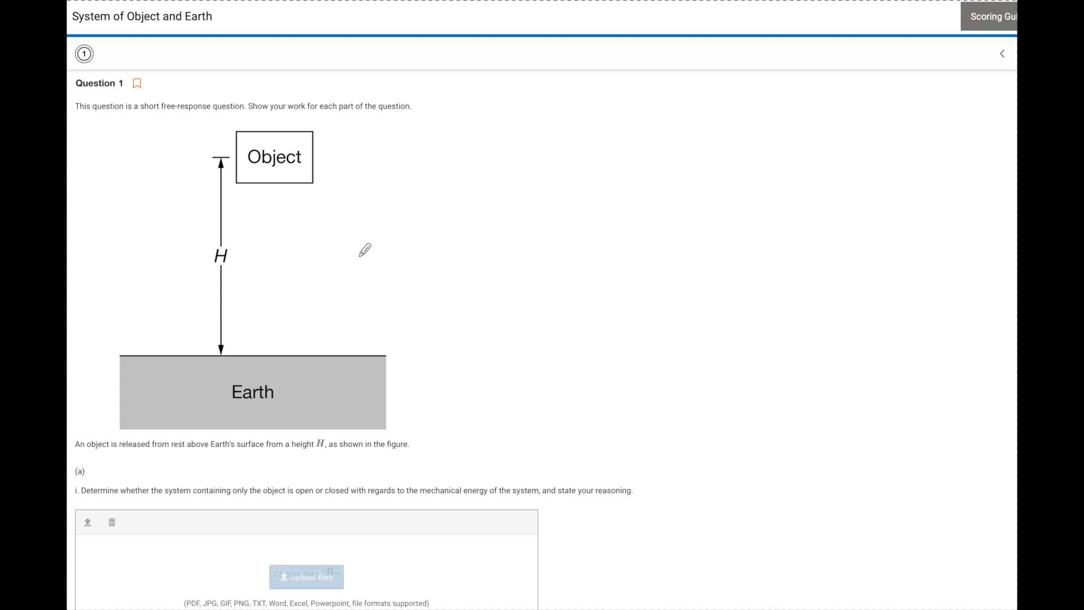
{"action": "mouse_move", "coordinate": [365, 342]}
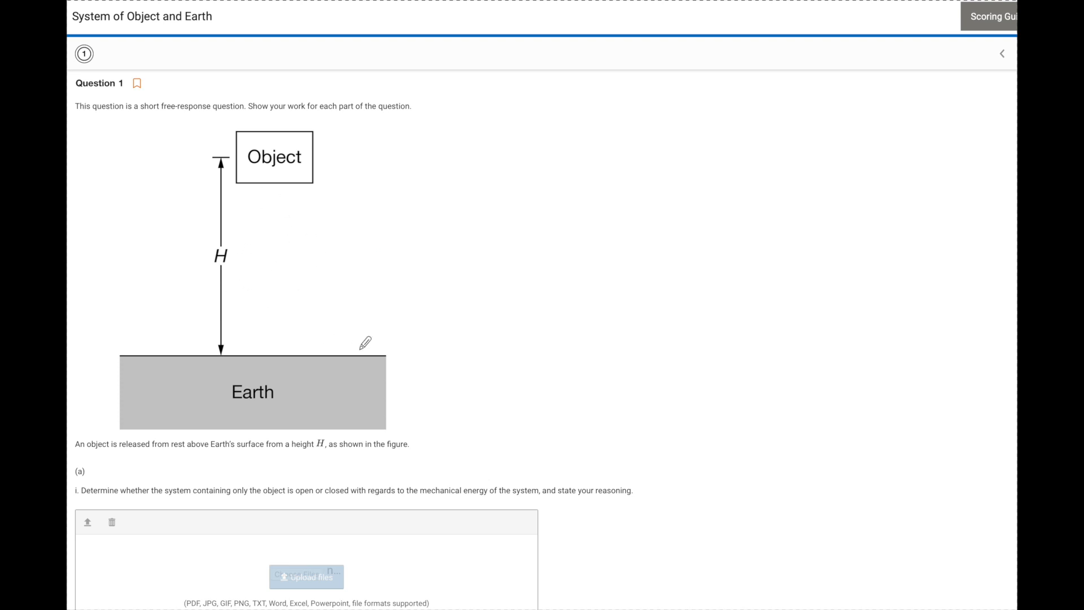
{"action": "mouse_move", "coordinate": [146, 452]}
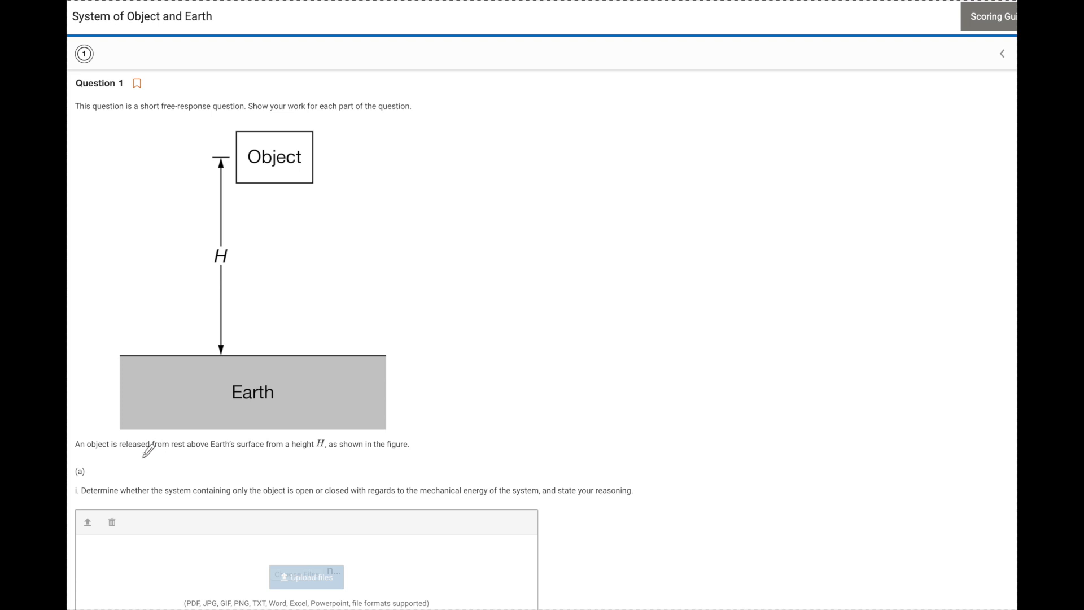
Underline the statement's key words and part (a)i's 'containing only the object' and 'mechanical energy of the system'.
{"action": "left_click_drag", "start_coordinate": [156, 453], "coordinate": [183, 449]}
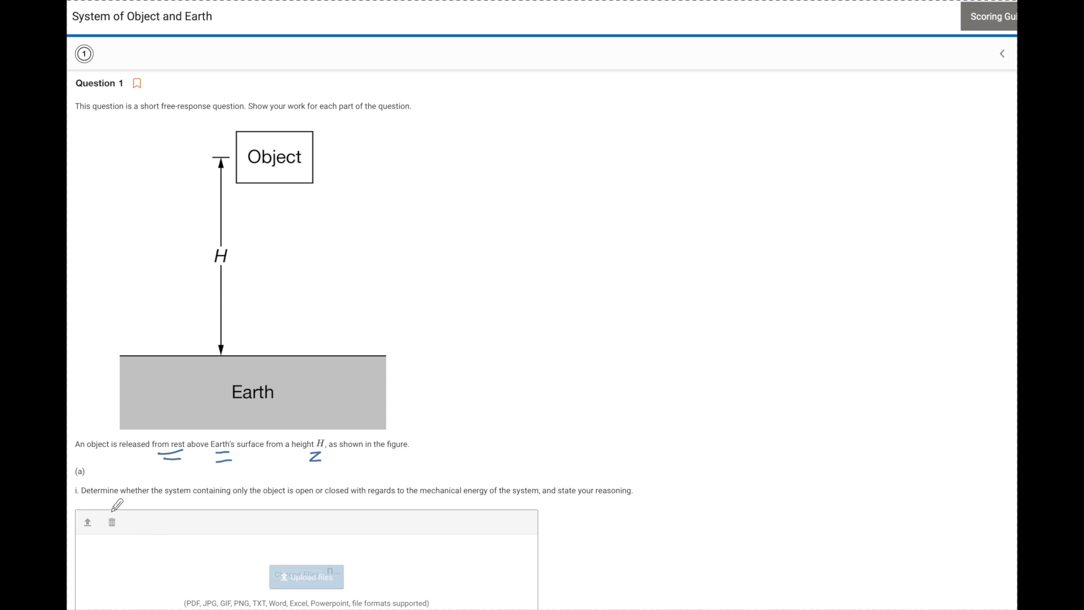
{"action": "mouse_move", "coordinate": [193, 497]}
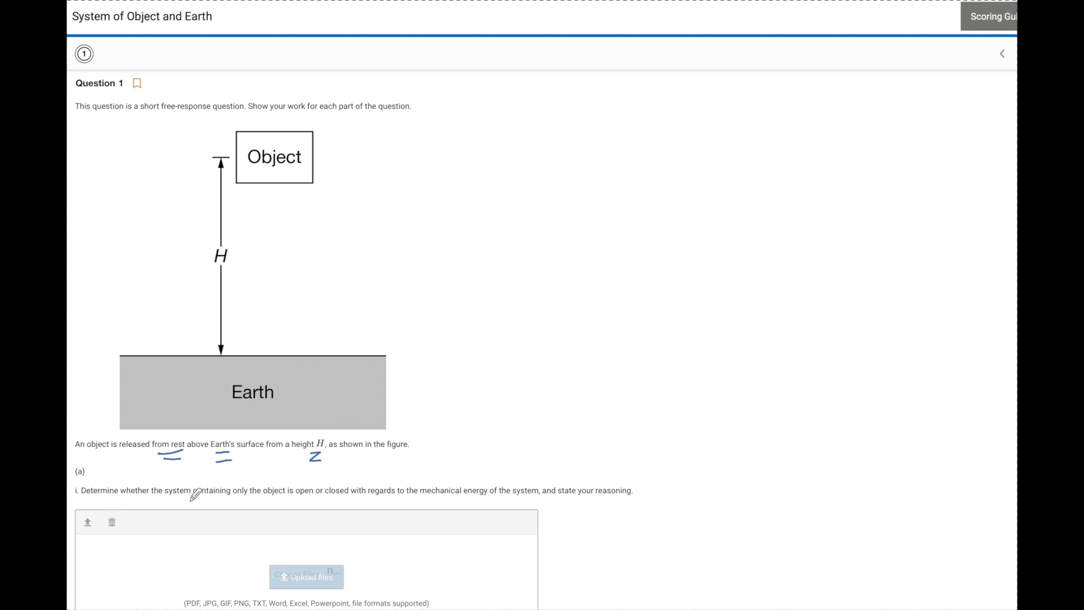
{"action": "left_click_drag", "start_coordinate": [194, 498], "coordinate": [238, 497]}
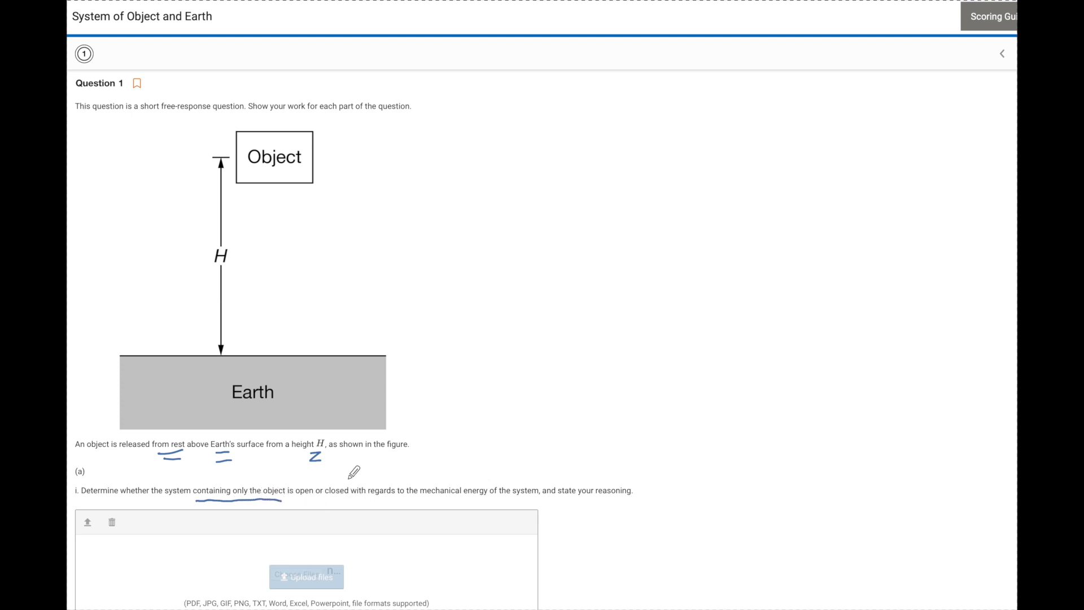
{"action": "left_click_drag", "start_coordinate": [425, 497], "coordinate": [522, 497]}
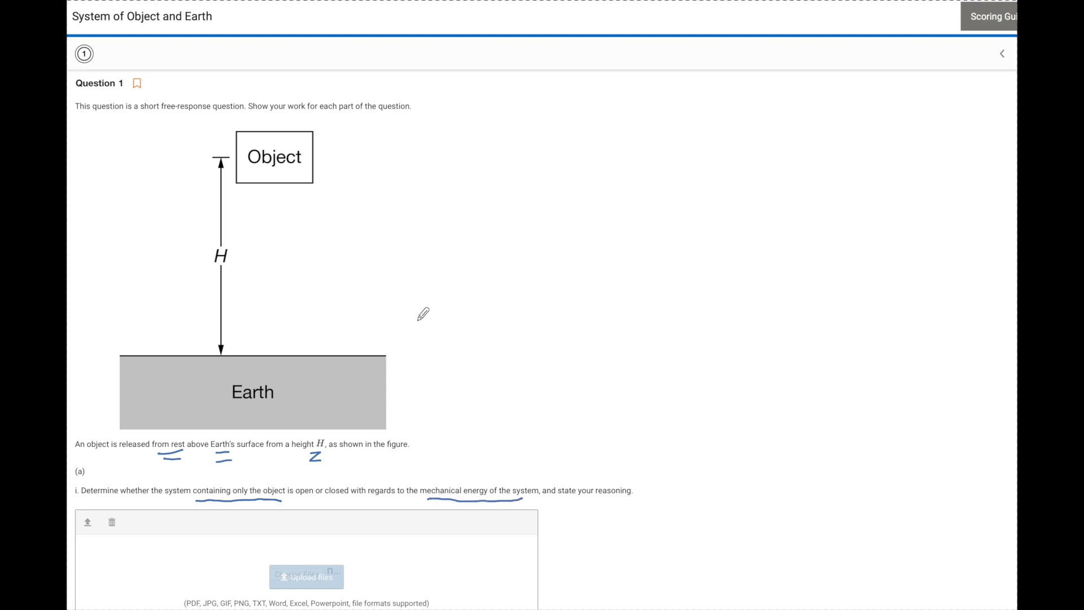
{"action": "mouse_move", "coordinate": [434, 281]}
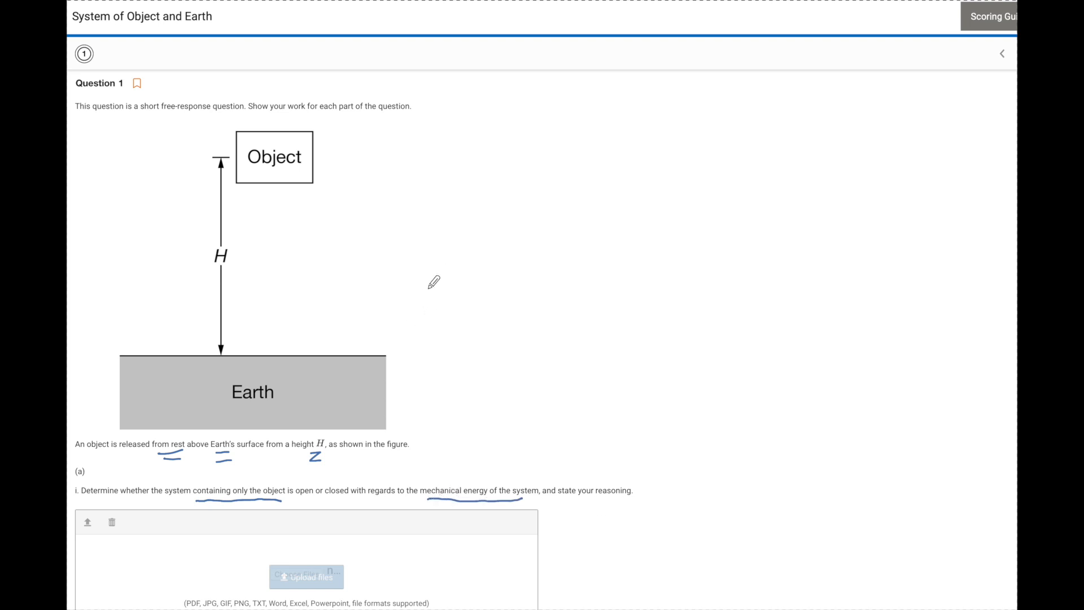
{"action": "mouse_move", "coordinate": [448, 302]}
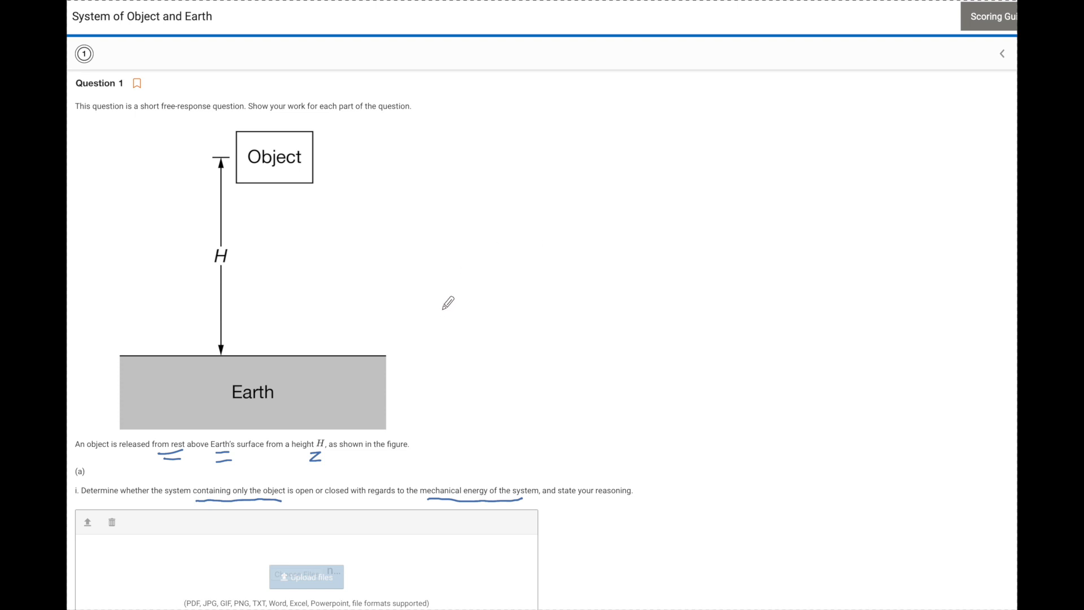
{"action": "mouse_move", "coordinate": [457, 289]}
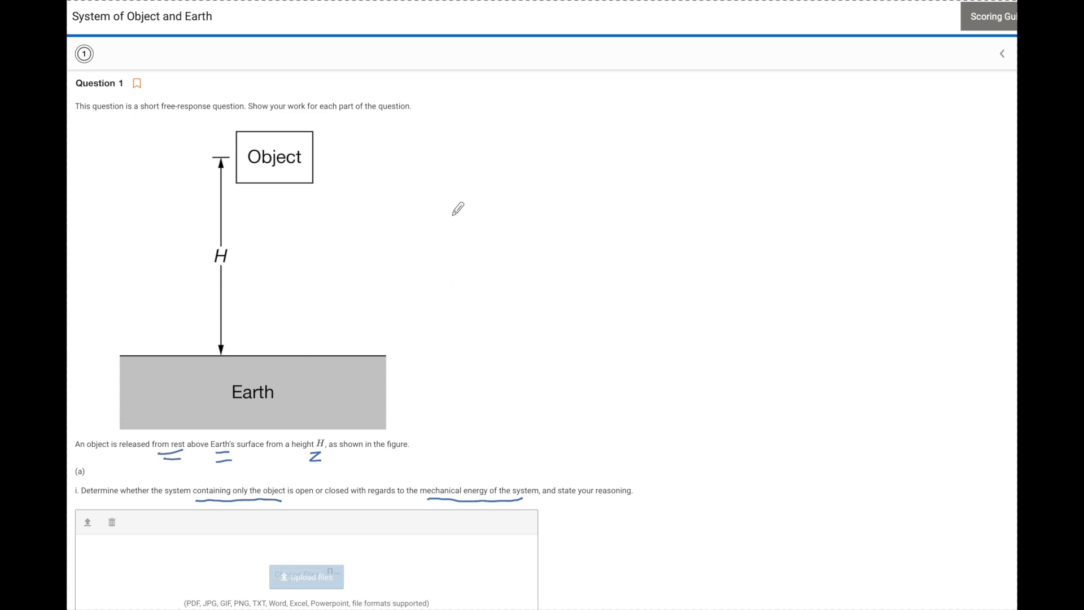
{"action": "mouse_move", "coordinate": [624, 168]}
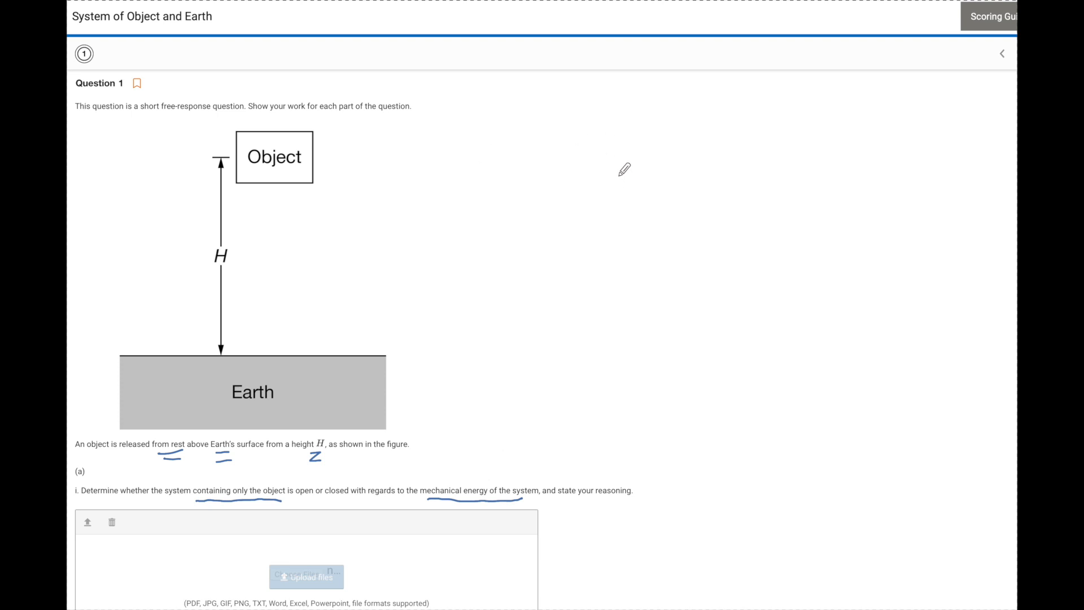
Sketch the object as a box beside the figure with a downward force arrow leaving it.
{"action": "left_click_drag", "start_coordinate": [640, 164], "coordinate": [620, 214]}
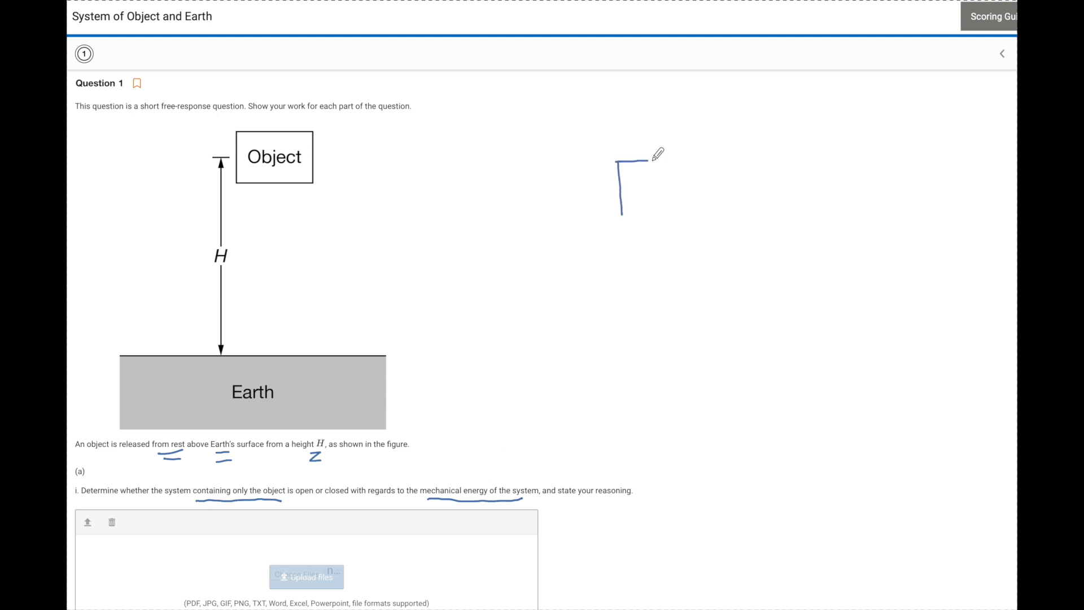
{"action": "left_click_drag", "start_coordinate": [619, 162], "coordinate": [687, 208]}
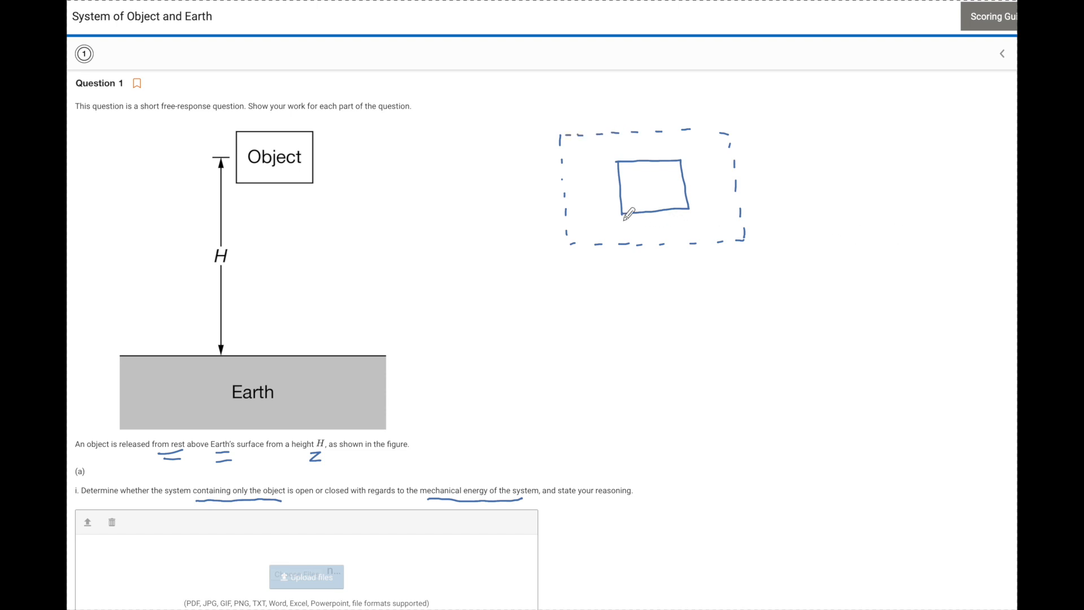
{"action": "mouse_move", "coordinate": [658, 186]}
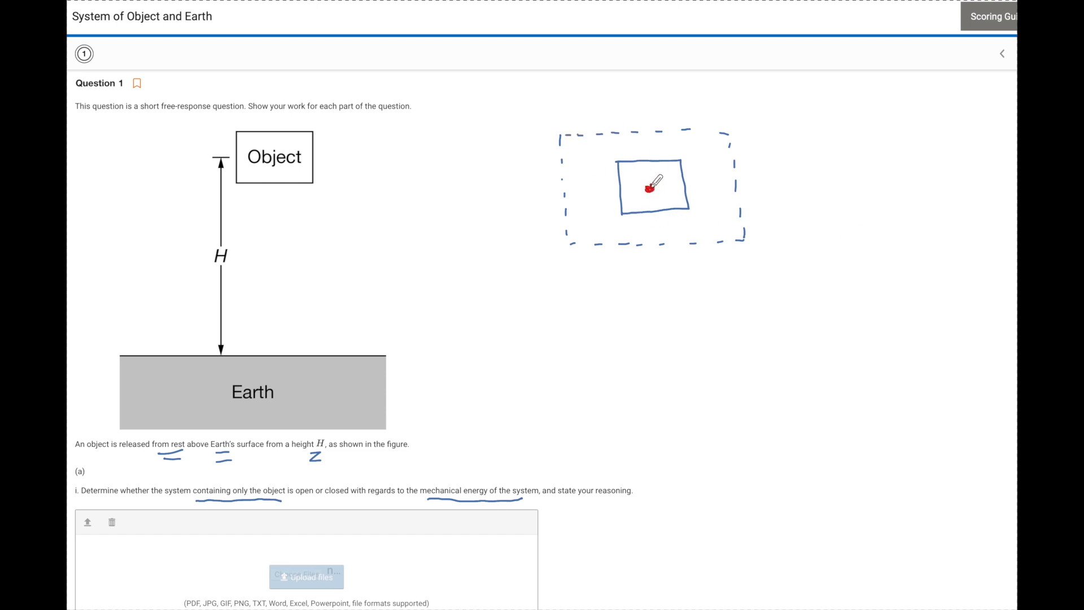
{"action": "left_click_drag", "start_coordinate": [649, 189], "coordinate": [648, 280]}
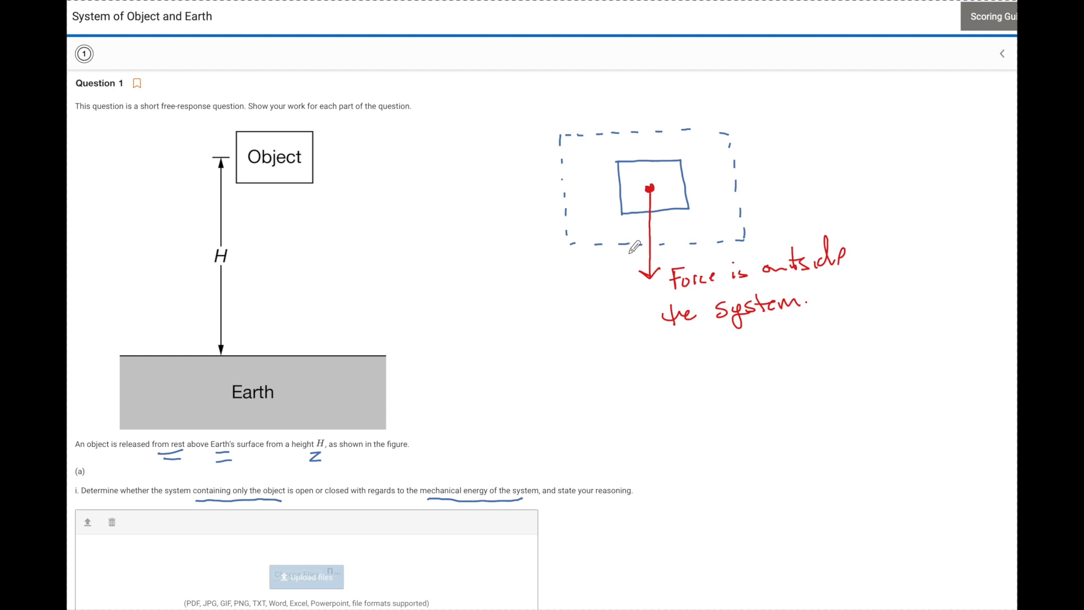
{"action": "mouse_move", "coordinate": [642, 178]}
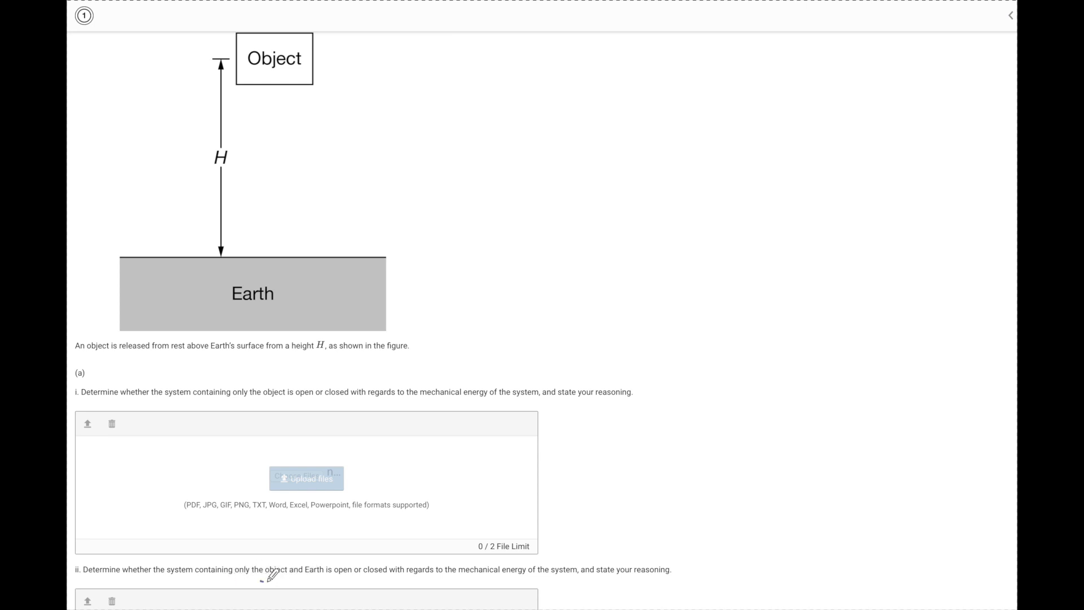
Underline object and Earth in part ii and draw opposing Fg arrows on the object and Earth boxes.
{"action": "left_click_drag", "start_coordinate": [261, 577], "coordinate": [313, 575]}
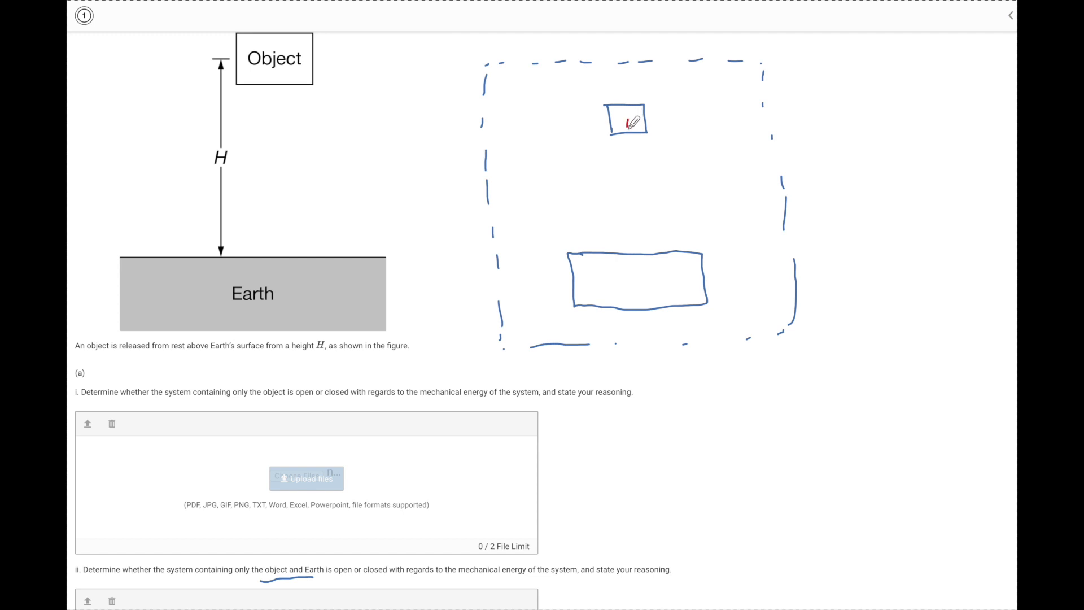
{"action": "left_click_drag", "start_coordinate": [629, 127], "coordinate": [628, 169]}
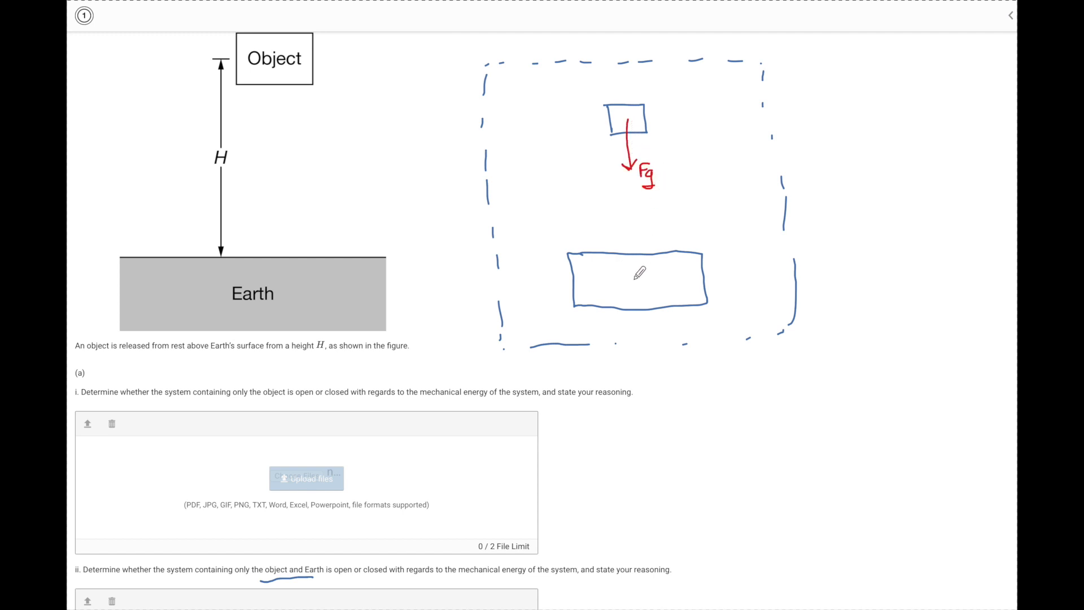
{"action": "left_click_drag", "start_coordinate": [633, 280], "coordinate": [634, 228]}
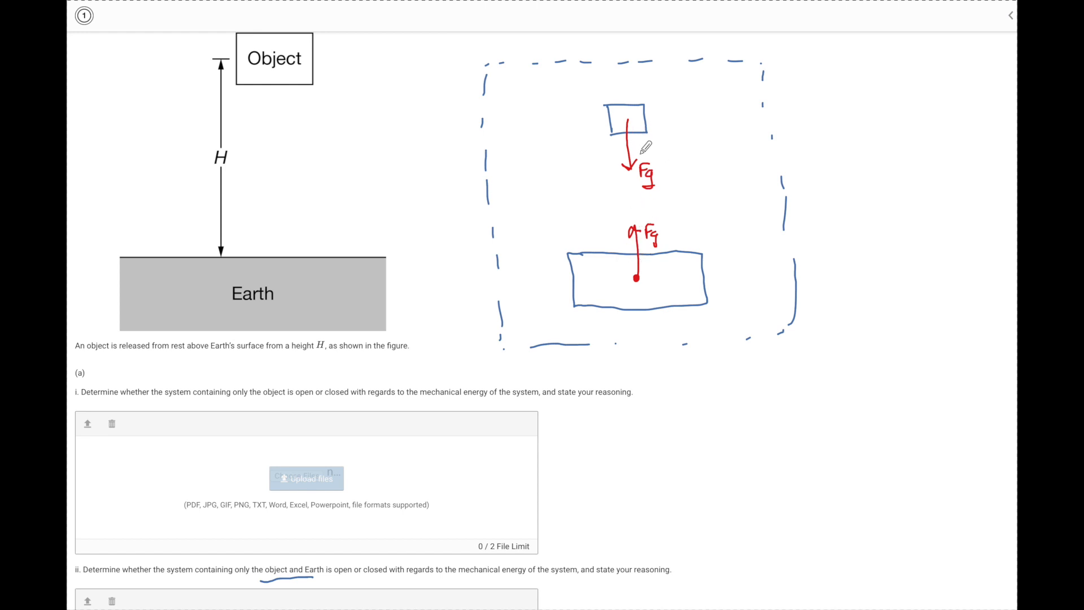
{"action": "mouse_move", "coordinate": [701, 195]}
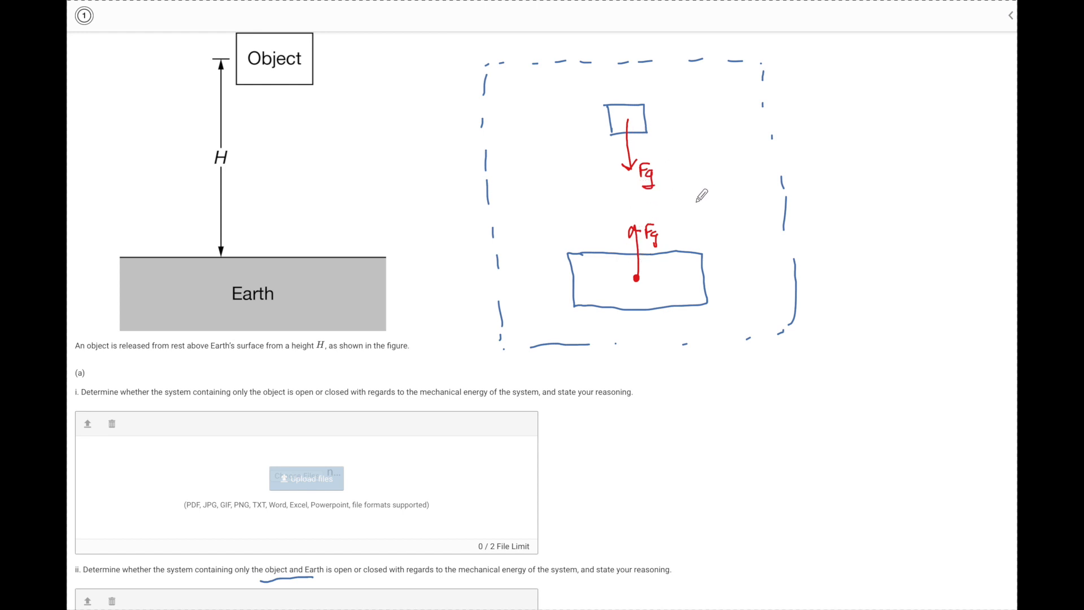
{"action": "mouse_move", "coordinate": [704, 173]}
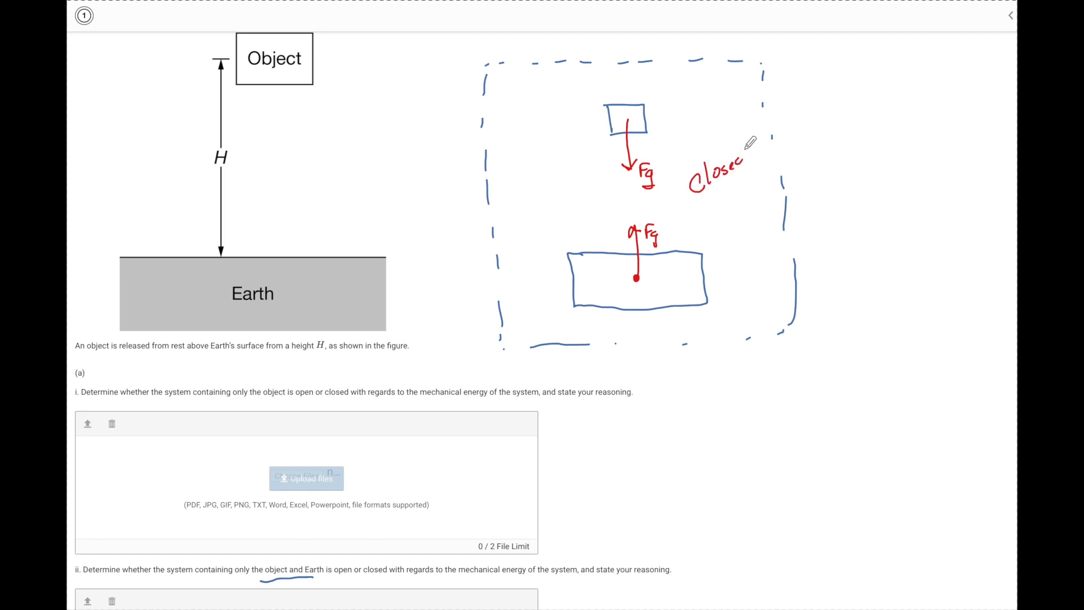
Underline 'total momentum' and 'object-Earth' in part (b) and mark increase/decrease/same over the momentum and kinetic energy choices.
{"action": "scroll", "scroll_direction": "down", "scroll_amount": 3}
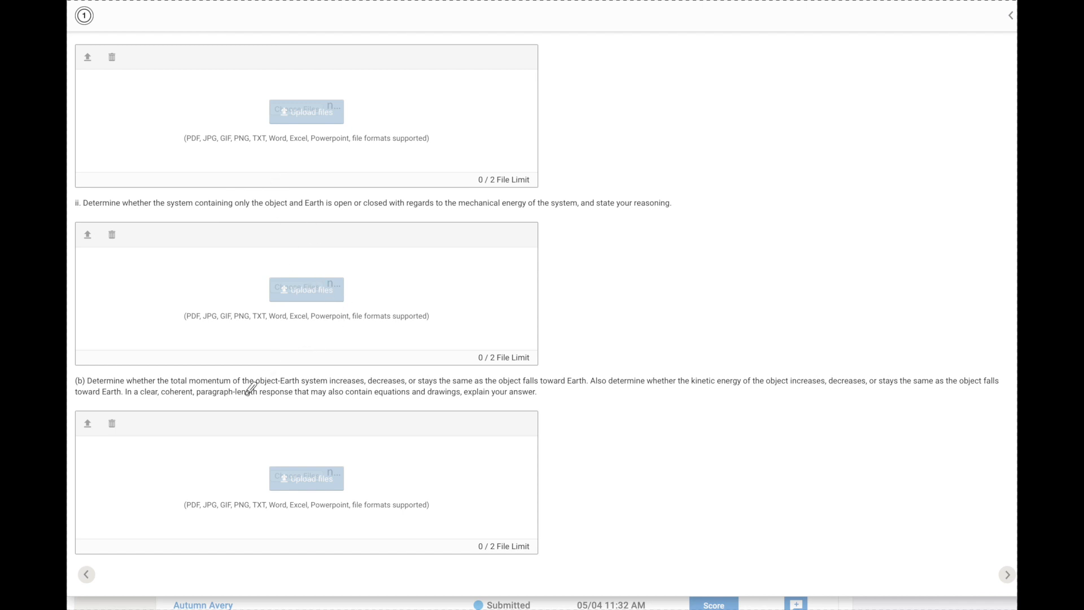
{"action": "mouse_move", "coordinate": [194, 373]}
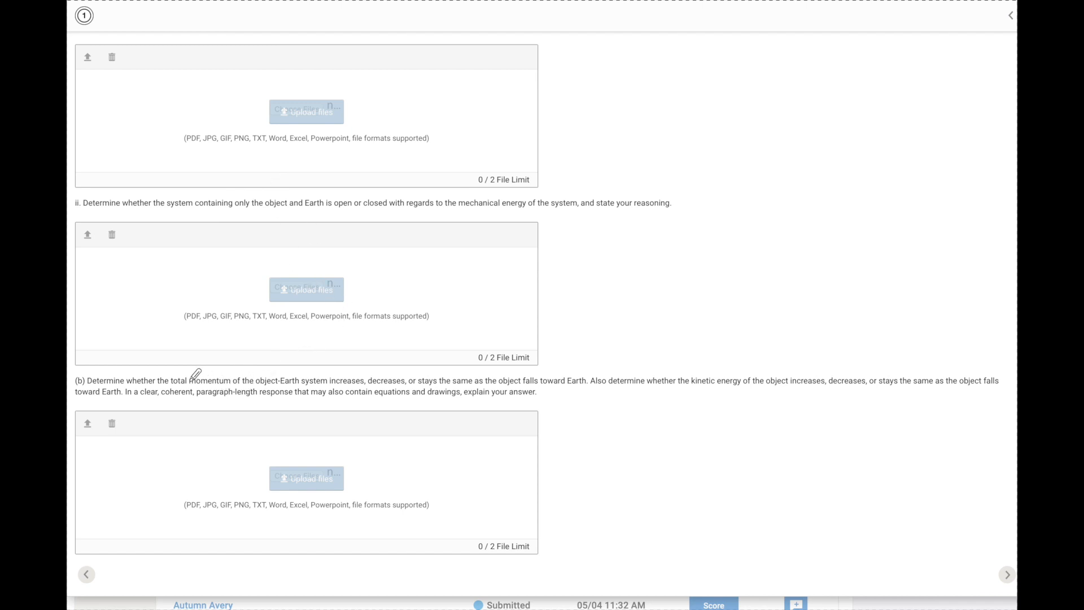
{"action": "mouse_move", "coordinate": [170, 380]}
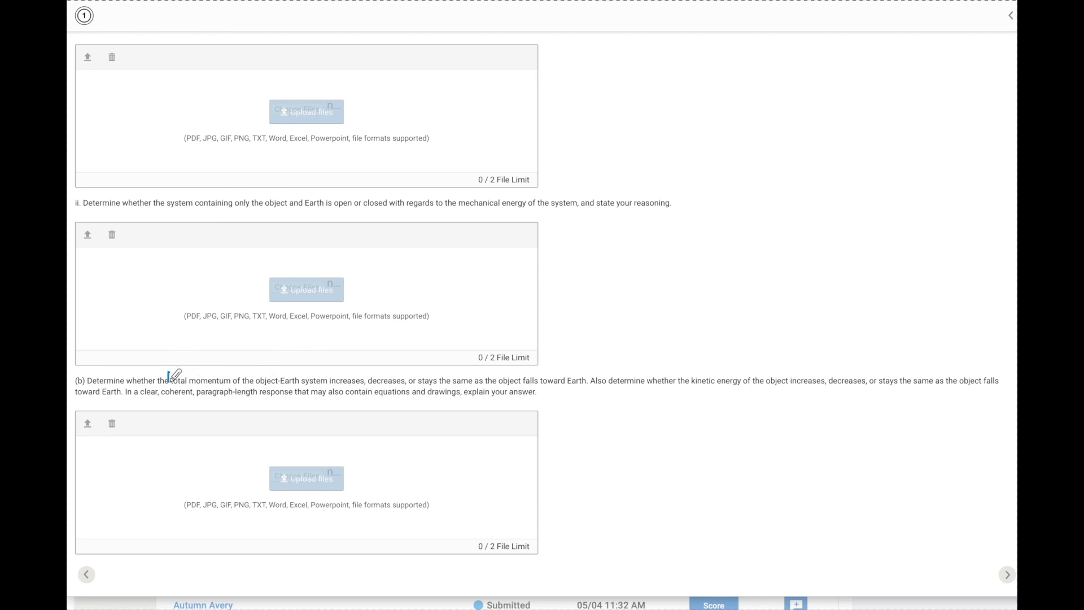
{"action": "left_click_drag", "start_coordinate": [166, 374], "coordinate": [235, 374]}
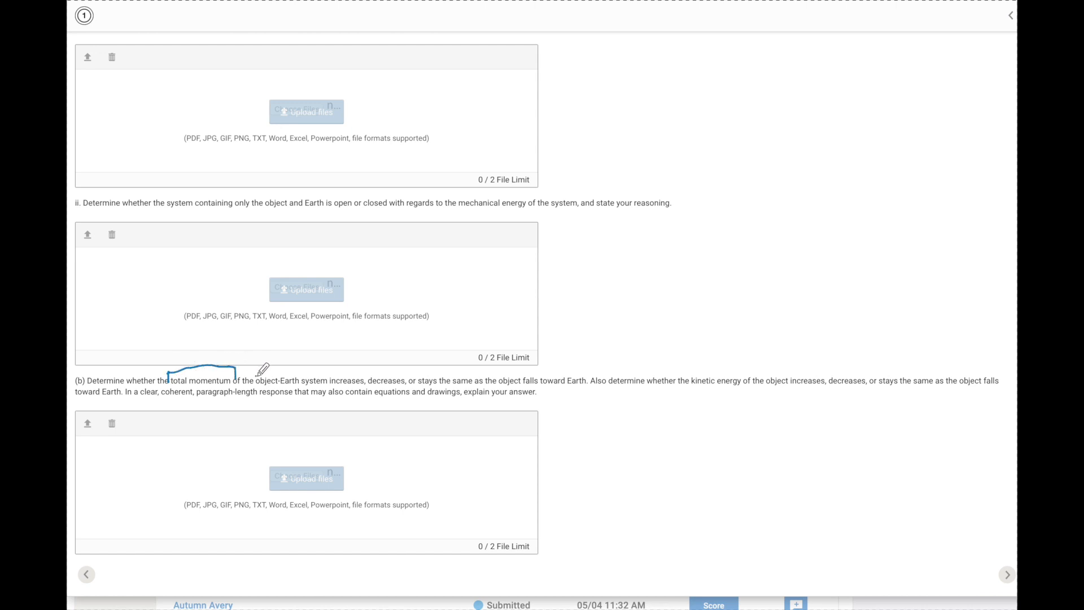
{"action": "left_click_drag", "start_coordinate": [256, 374], "coordinate": [331, 374]}
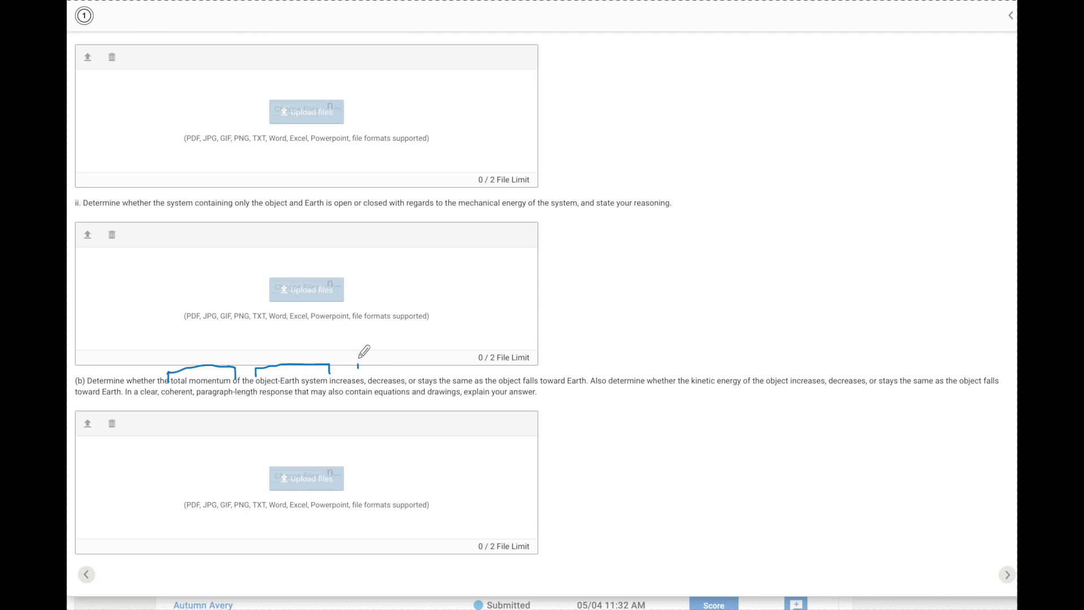
{"action": "left_click_drag", "start_coordinate": [358, 365], "coordinate": [384, 349]}
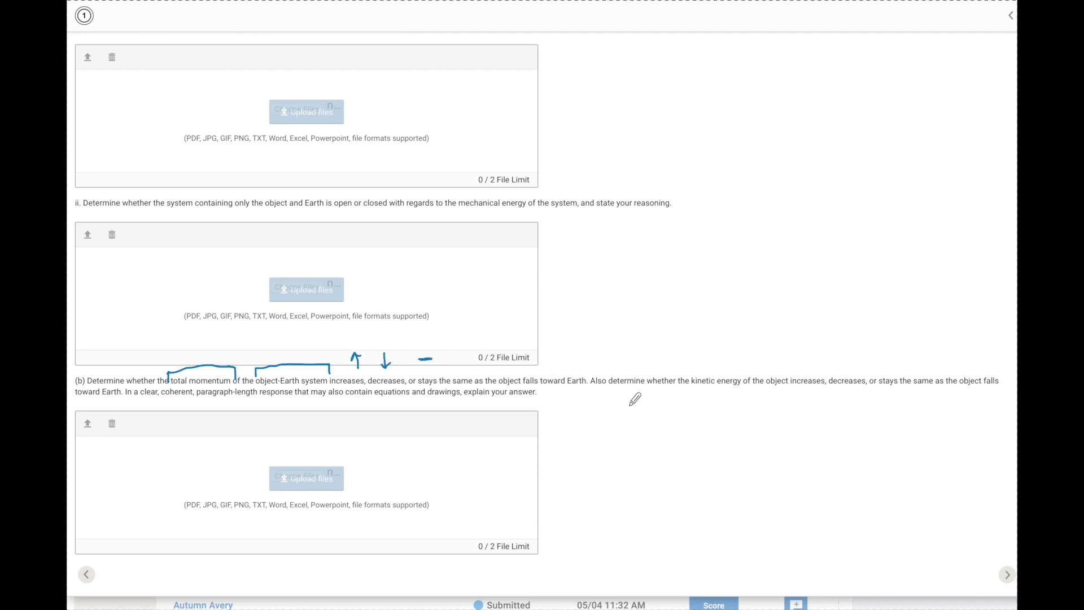
{"action": "mouse_move", "coordinate": [700, 385]}
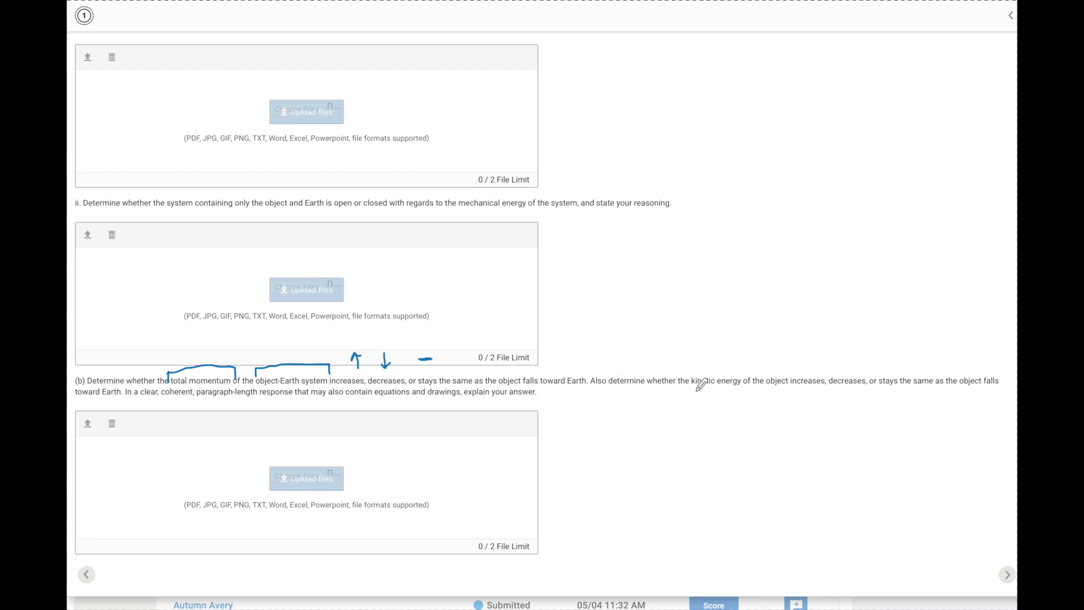
{"action": "left_click_drag", "start_coordinate": [687, 392], "coordinate": [723, 395]}
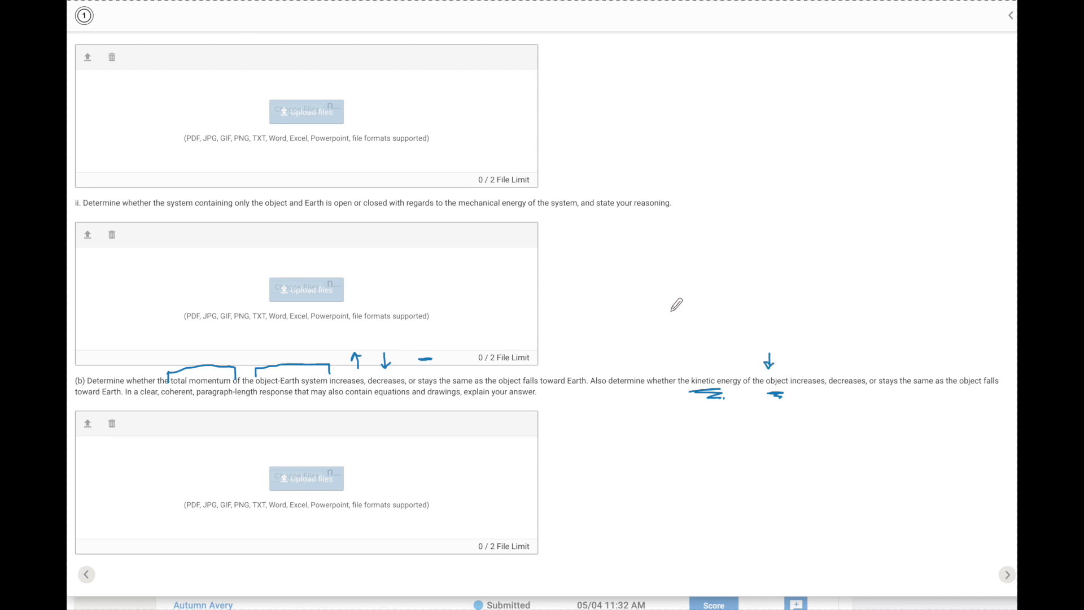
{"action": "mouse_move", "coordinate": [336, 385]}
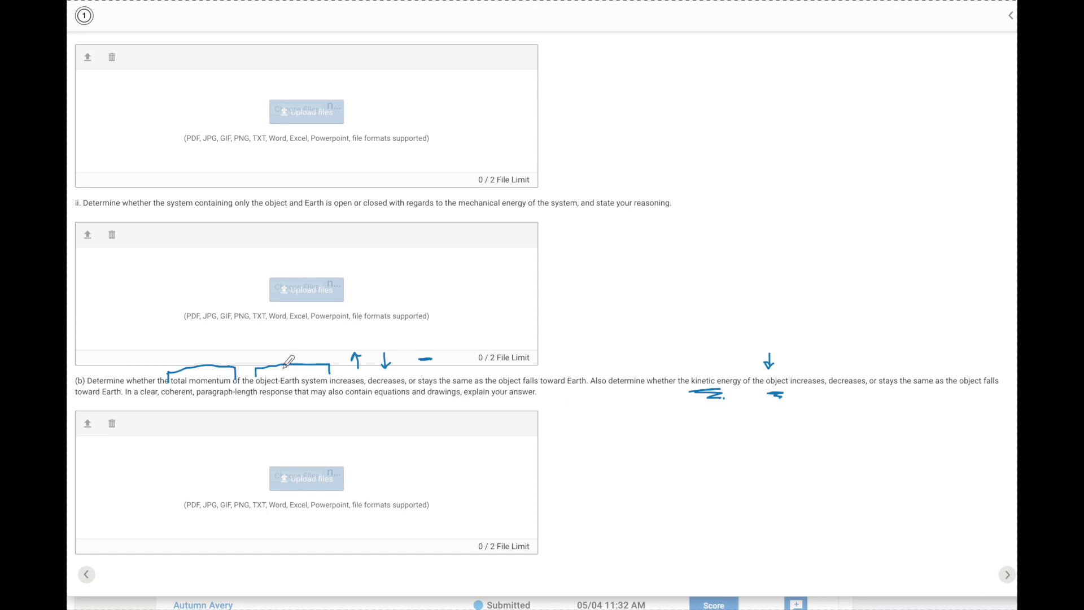
{"action": "mouse_move", "coordinate": [358, 374]}
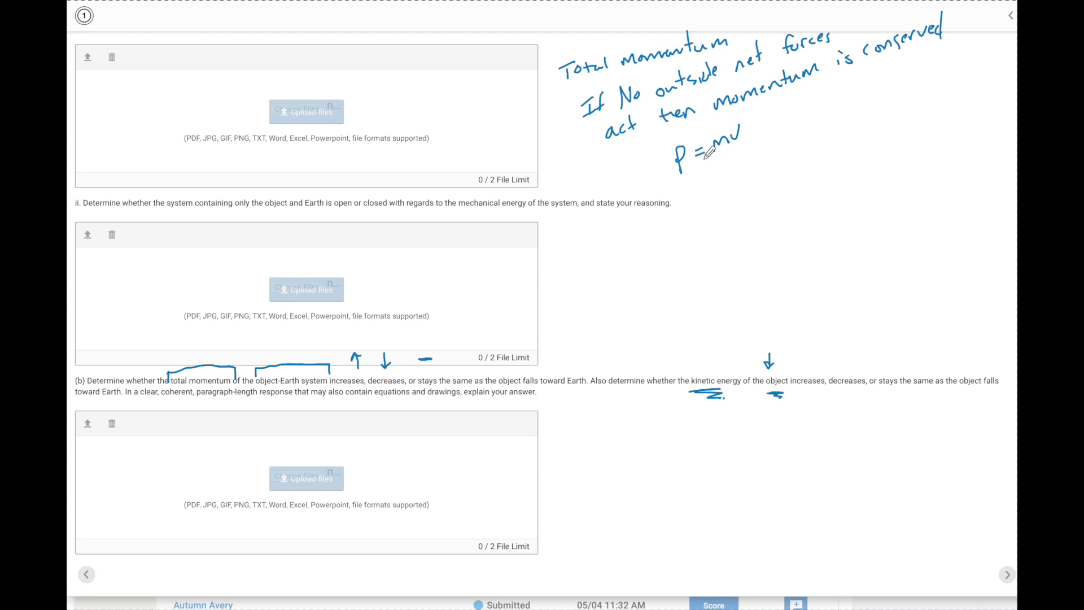
{"action": "mouse_move", "coordinate": [796, 109]}
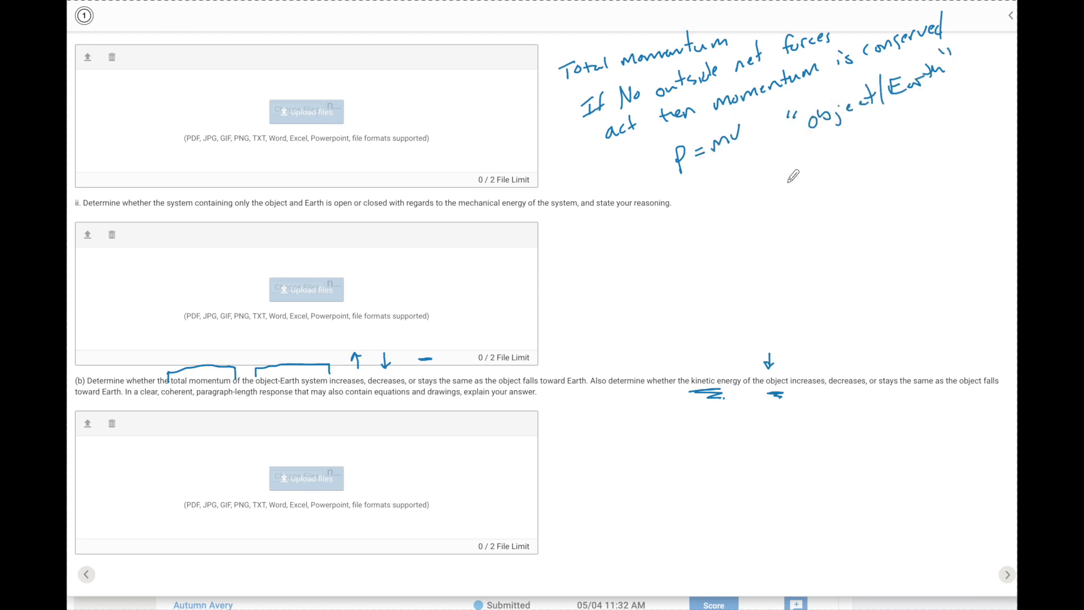
Sketch the object above Earth inside a dashed boundary with opposing force arrows.
{"action": "left_click_drag", "start_coordinate": [795, 171], "coordinate": [814, 192]}
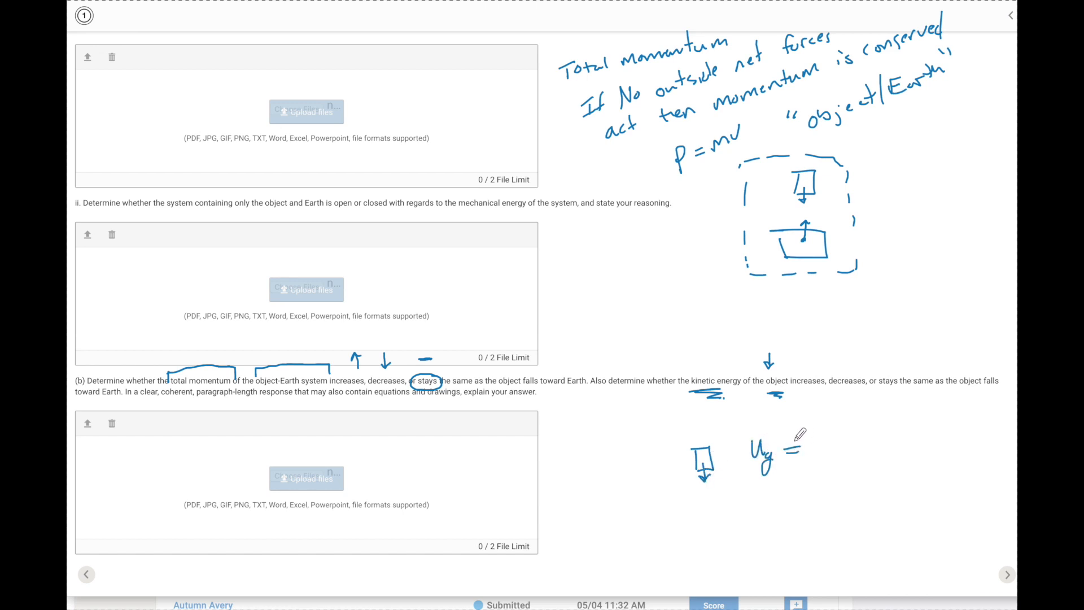
Write an arrow from Ug to 'KE' showing potential energy becoming kinetic energy.
{"action": "left_click_drag", "start_coordinate": [799, 446], "coordinate": [847, 446]}
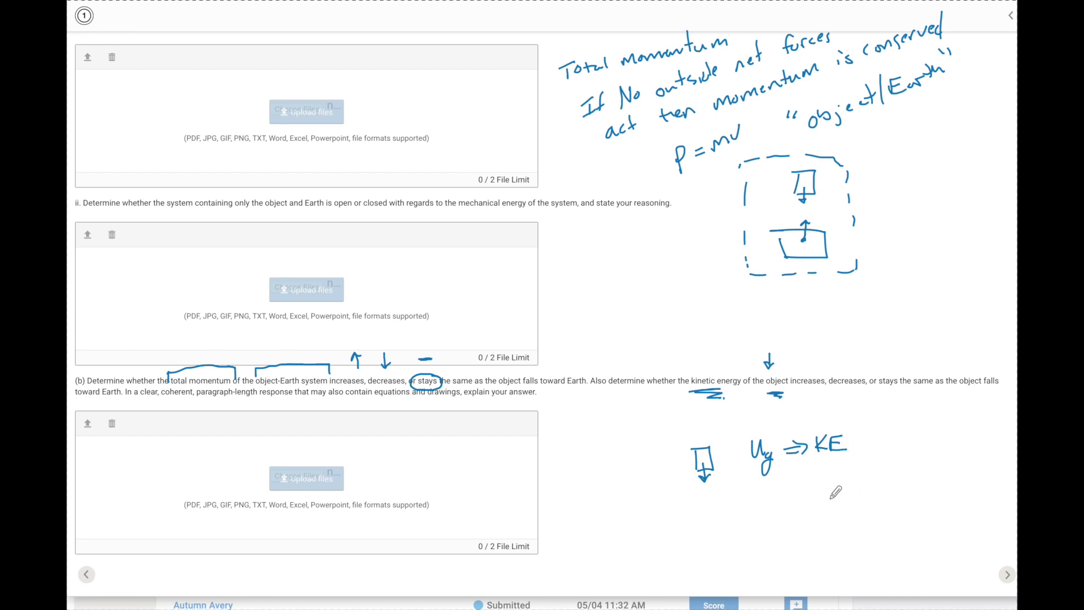
{"action": "type", "text": "KE"}
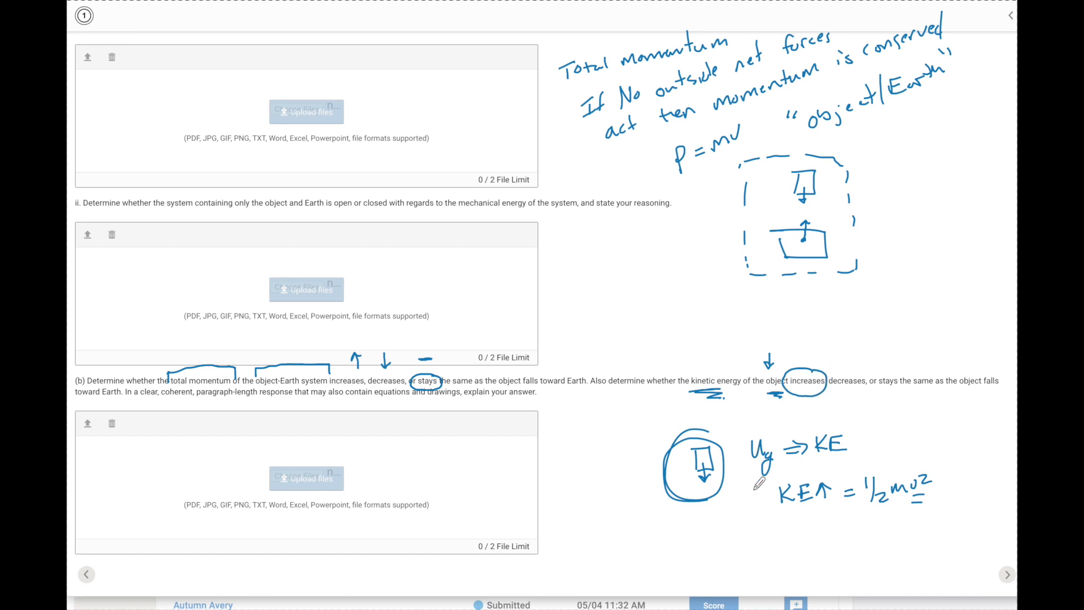
{"action": "mouse_move", "coordinate": [802, 263]}
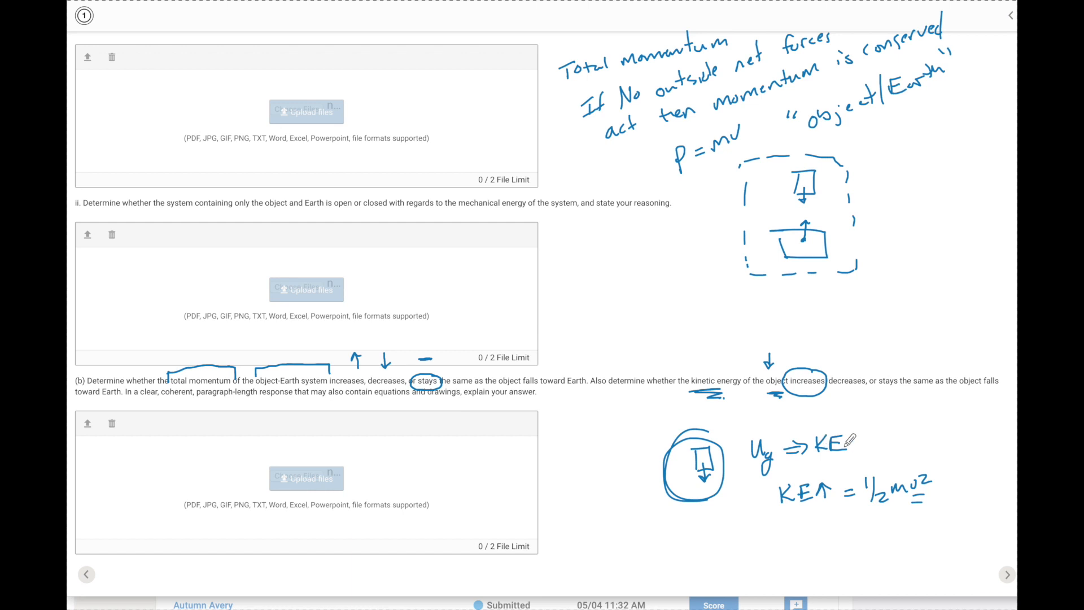
{"action": "mouse_move", "coordinate": [731, 439]}
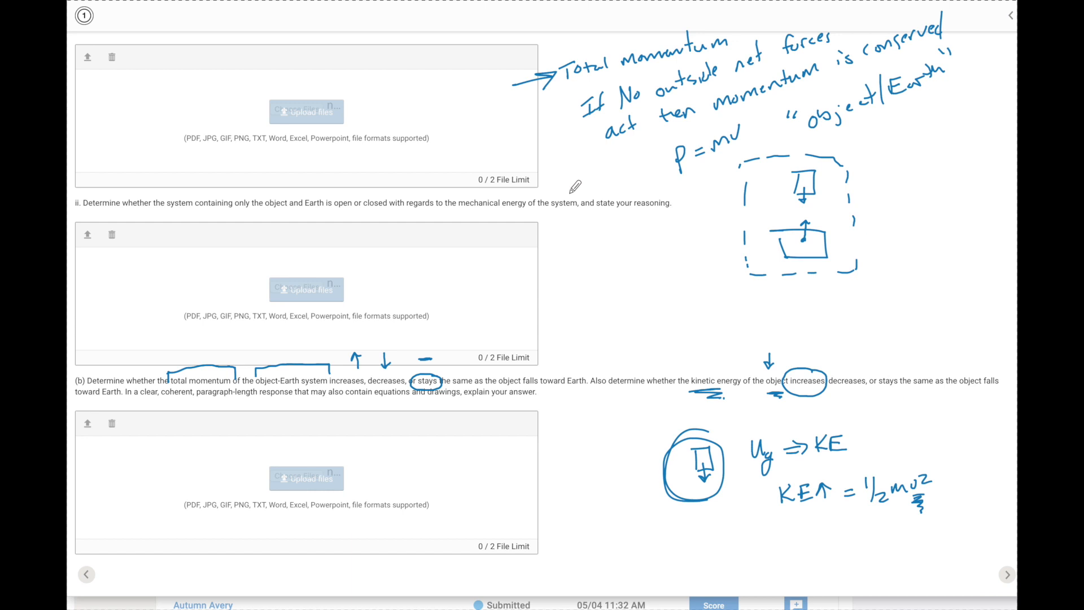
{"action": "mouse_move", "coordinate": [257, 358]}
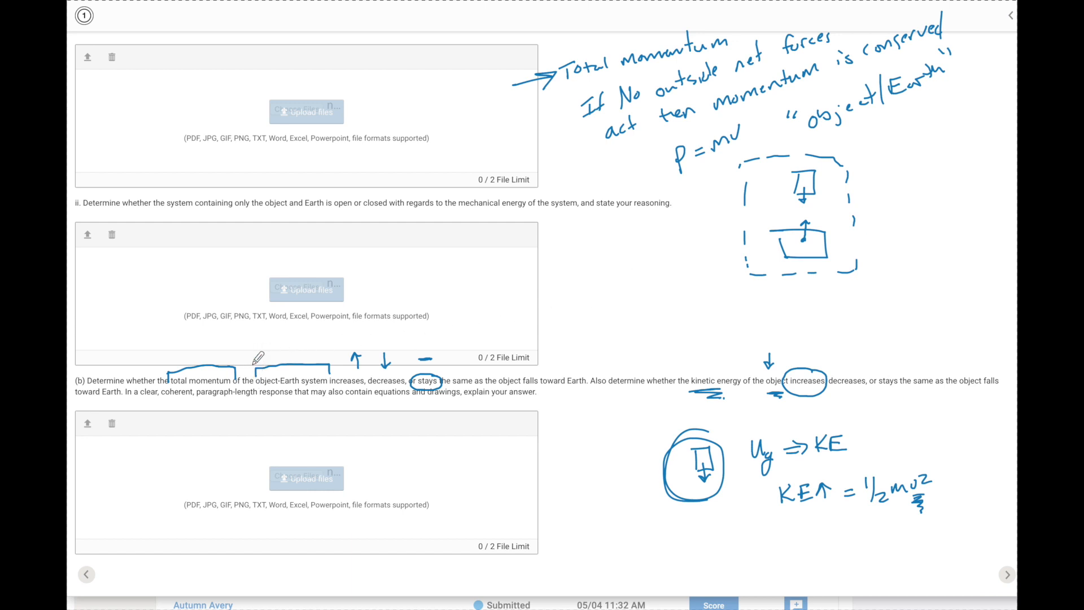
{"action": "mouse_move", "coordinate": [333, 347]}
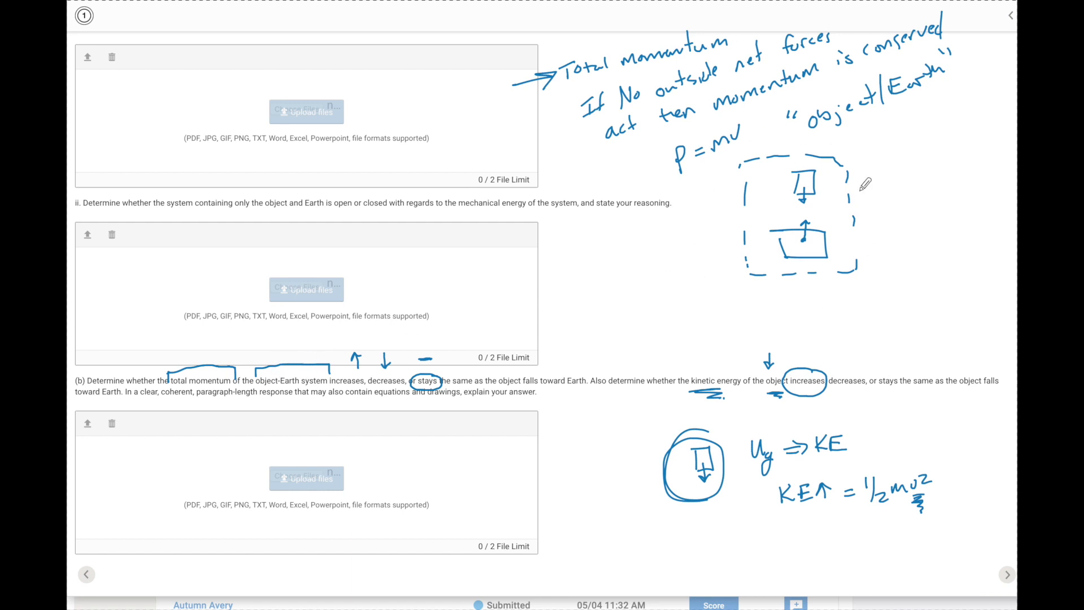
{"action": "mouse_move", "coordinate": [747, 68]}
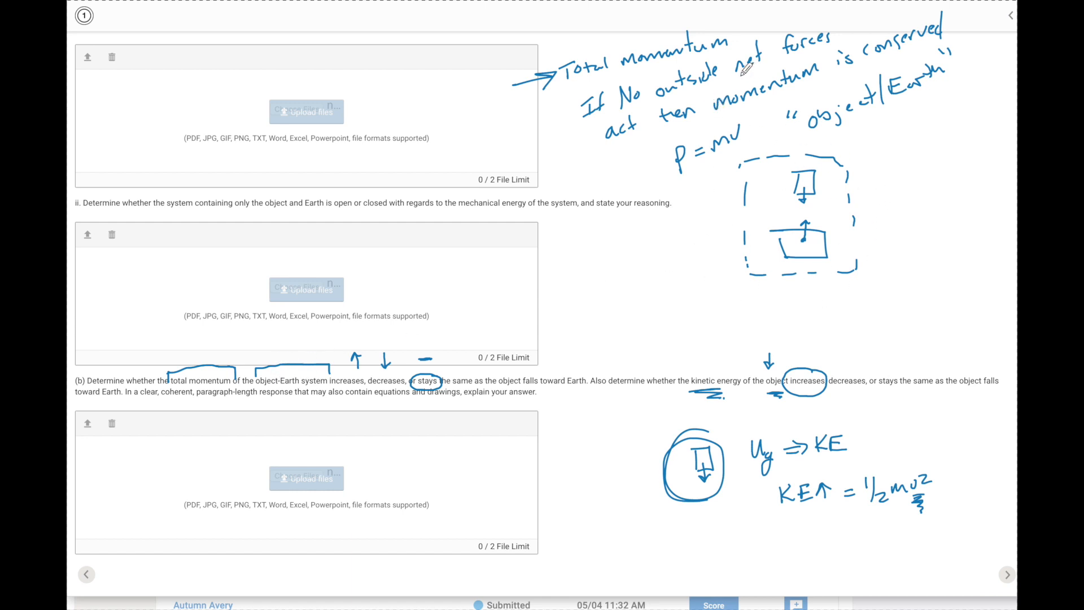